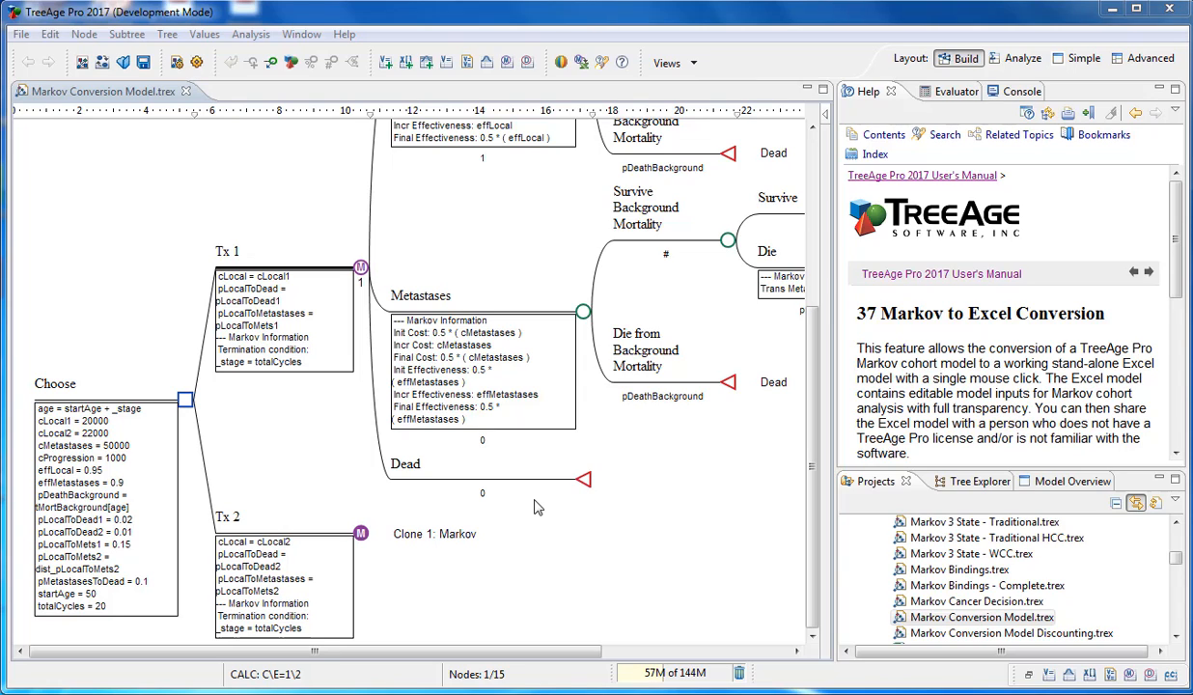
{"action": "mouse_move", "coordinate": [382, 440]}
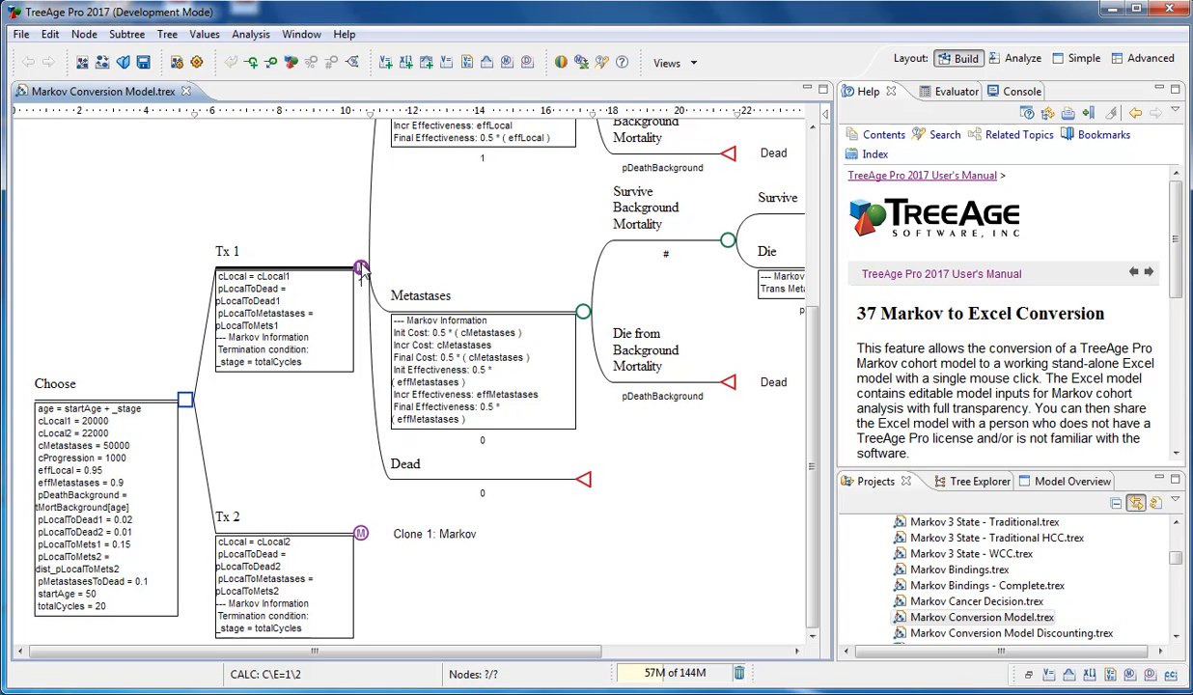
- Select the root Choose decision node and its full 15-node subtree
{"action": "left_click", "coordinate": [186, 400]}
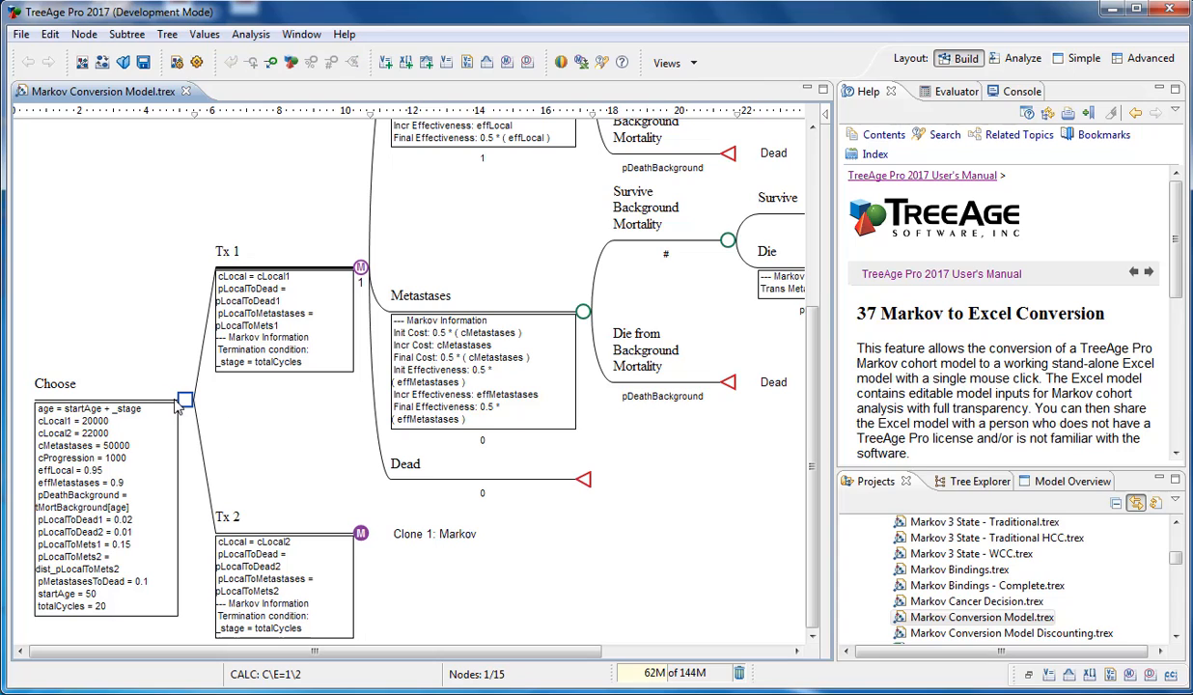
{"action": "left_click", "coordinate": [579, 62]}
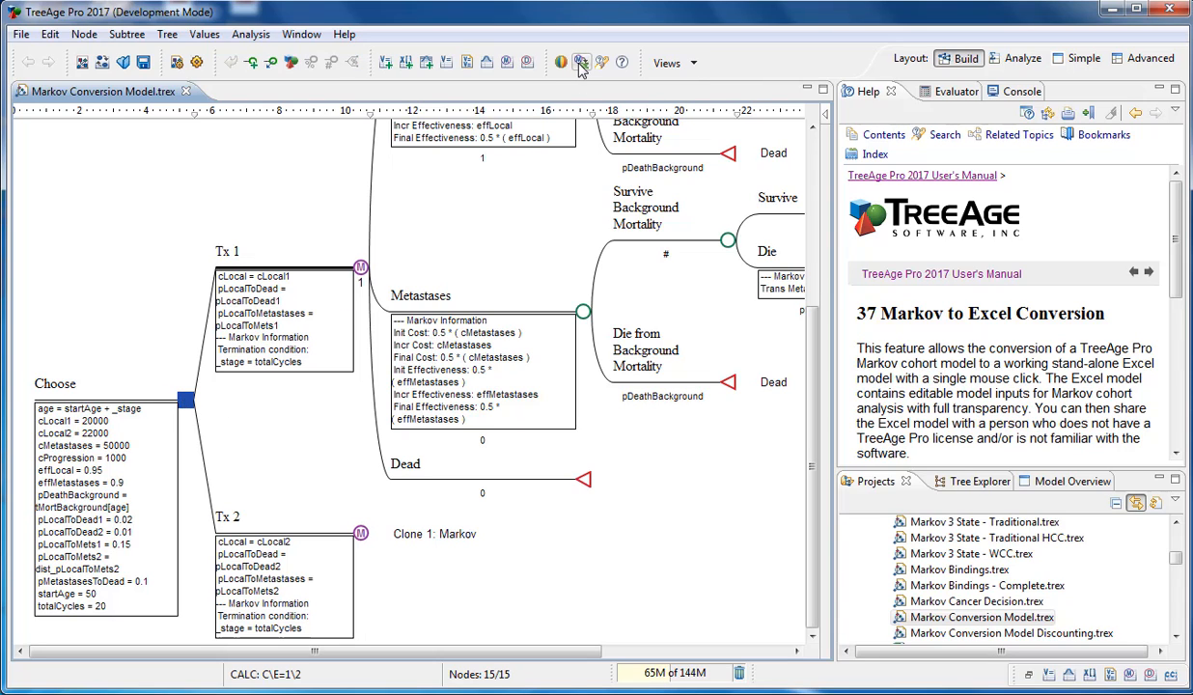
- Run the Markov to Excel conversion keeping 'Single sheet per strategy' checked
{"action": "left_click", "coordinate": [583, 62]}
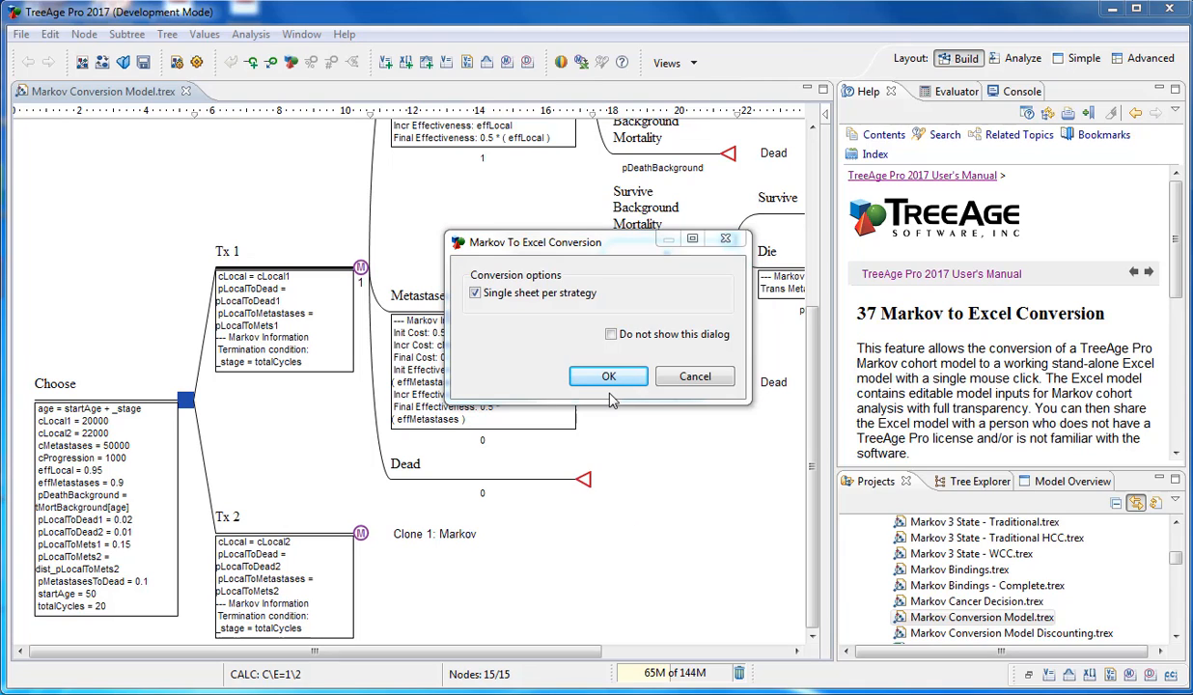
{"action": "mouse_move", "coordinate": [621, 396]}
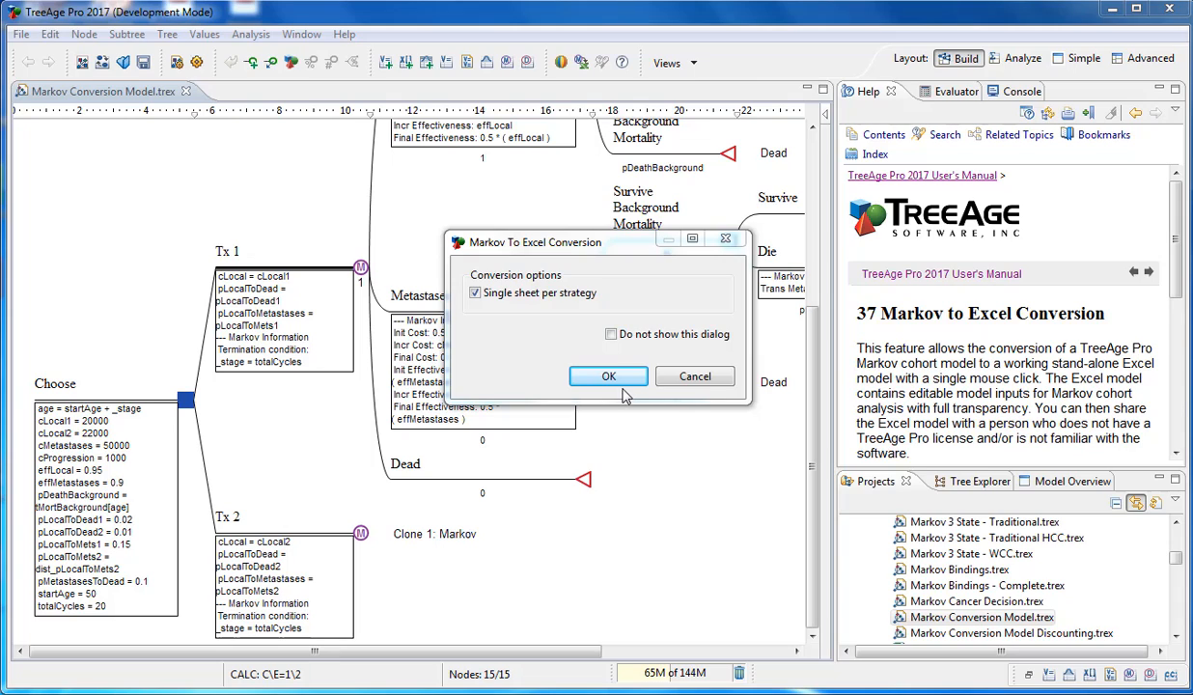
{"action": "mouse_move", "coordinate": [588, 355]}
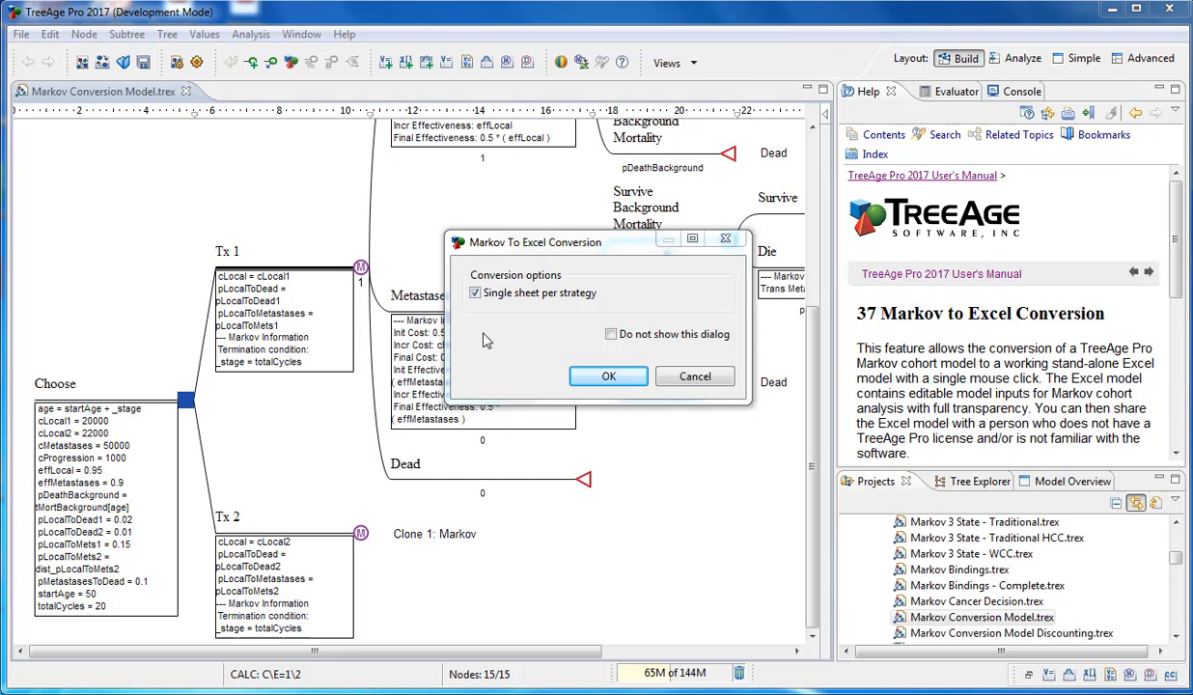
{"action": "left_click", "coordinate": [608, 375]}
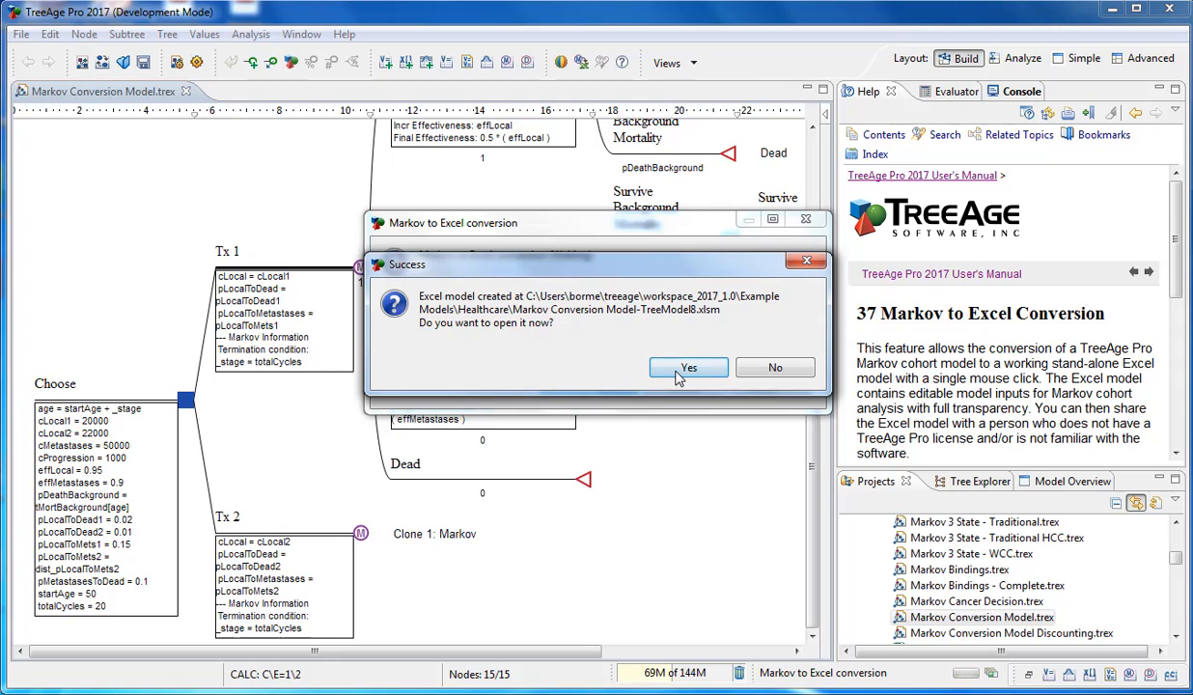
- Answer Yes to open the generated .xlsm workbook with the Model Results summary
{"action": "left_click", "coordinate": [687, 367]}
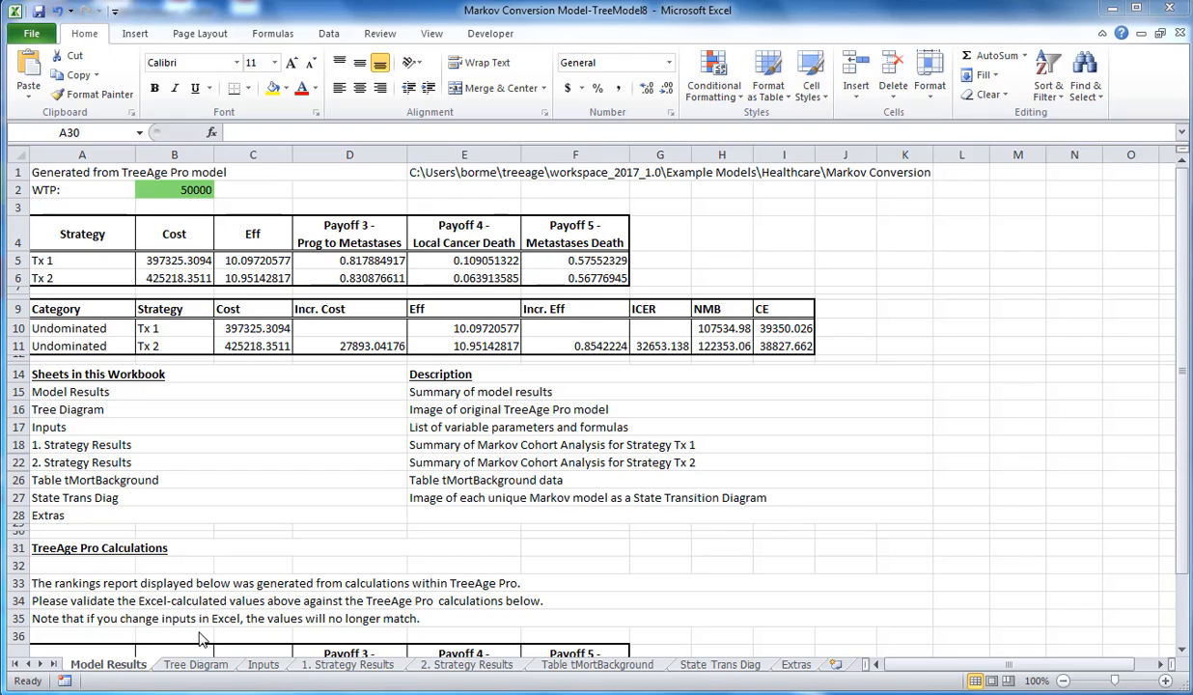
{"action": "mouse_move", "coordinate": [274, 674]}
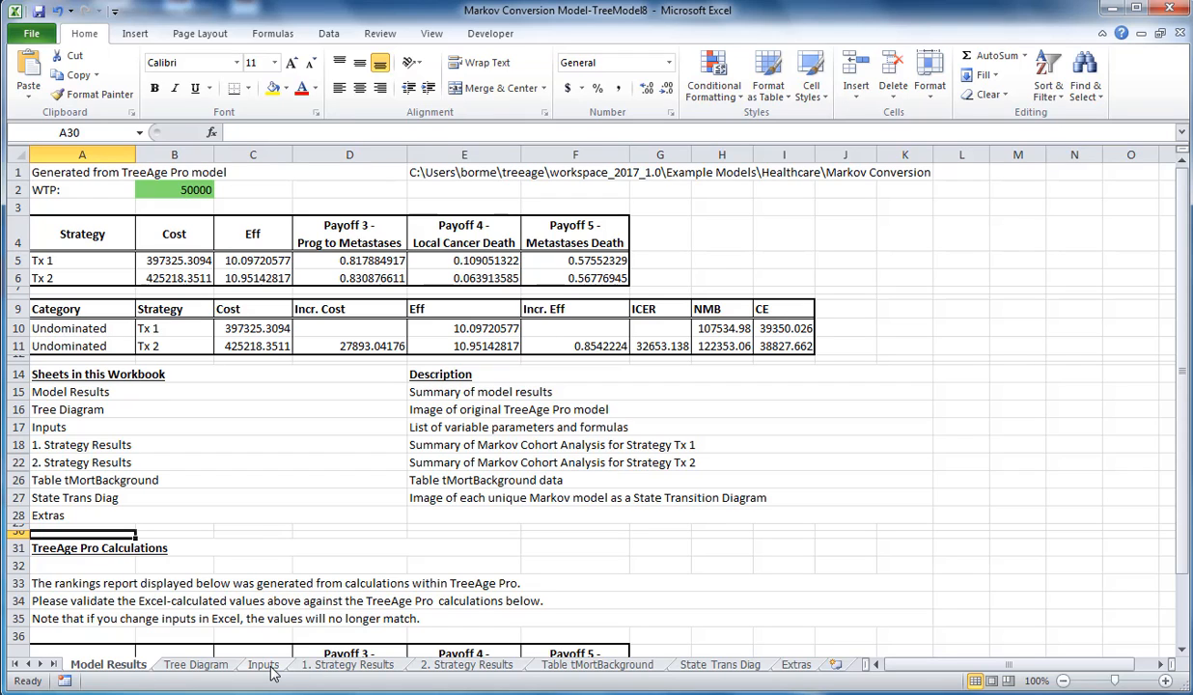
- On the Inputs sheet, change cLocal1 in cell B11 from 20000 to 23000
{"action": "left_click", "coordinate": [263, 664]}
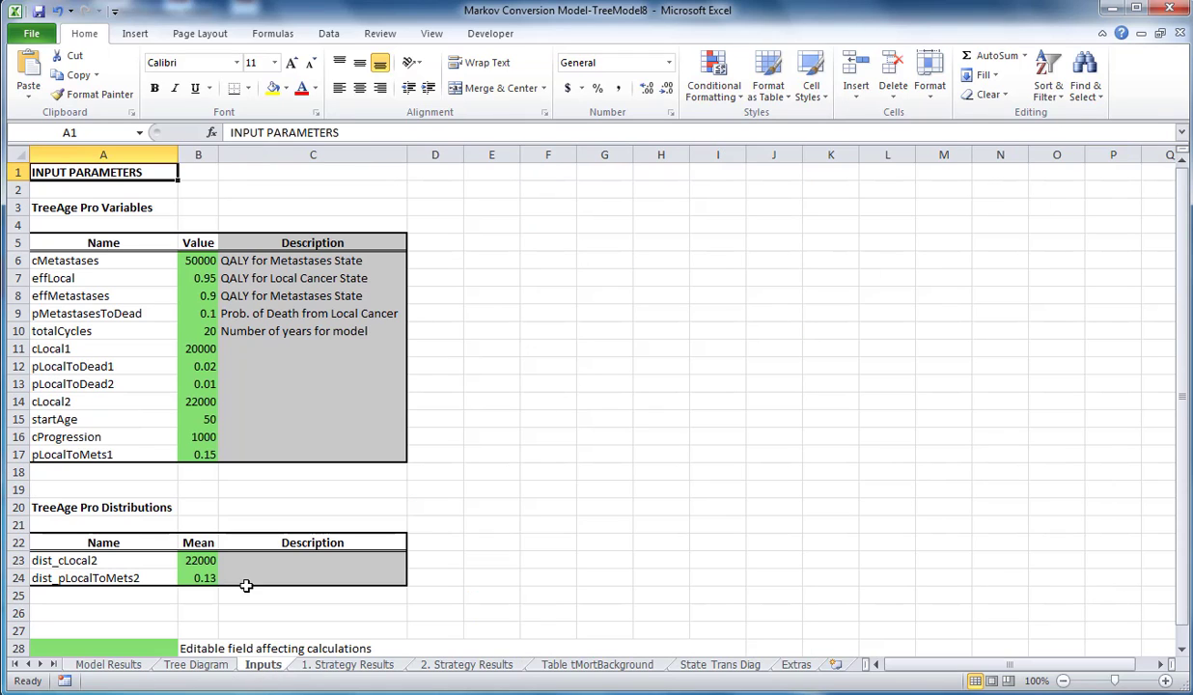
{"action": "left_click", "coordinate": [197, 348]}
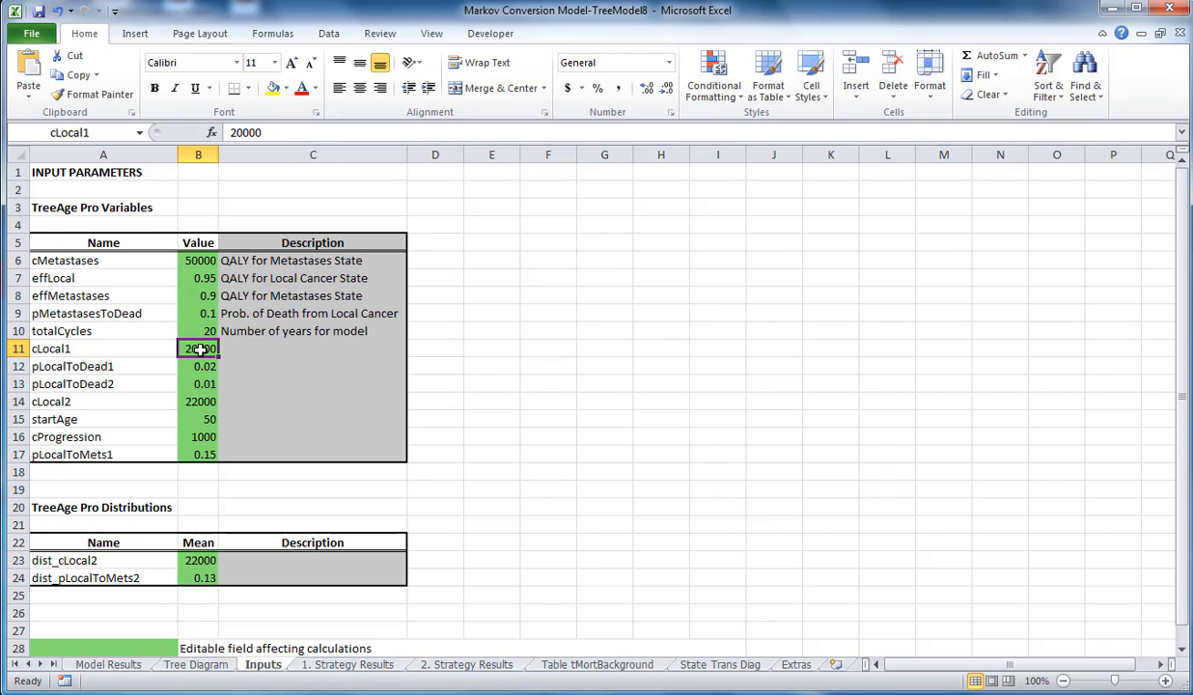
{"action": "type", "text": "23000"}
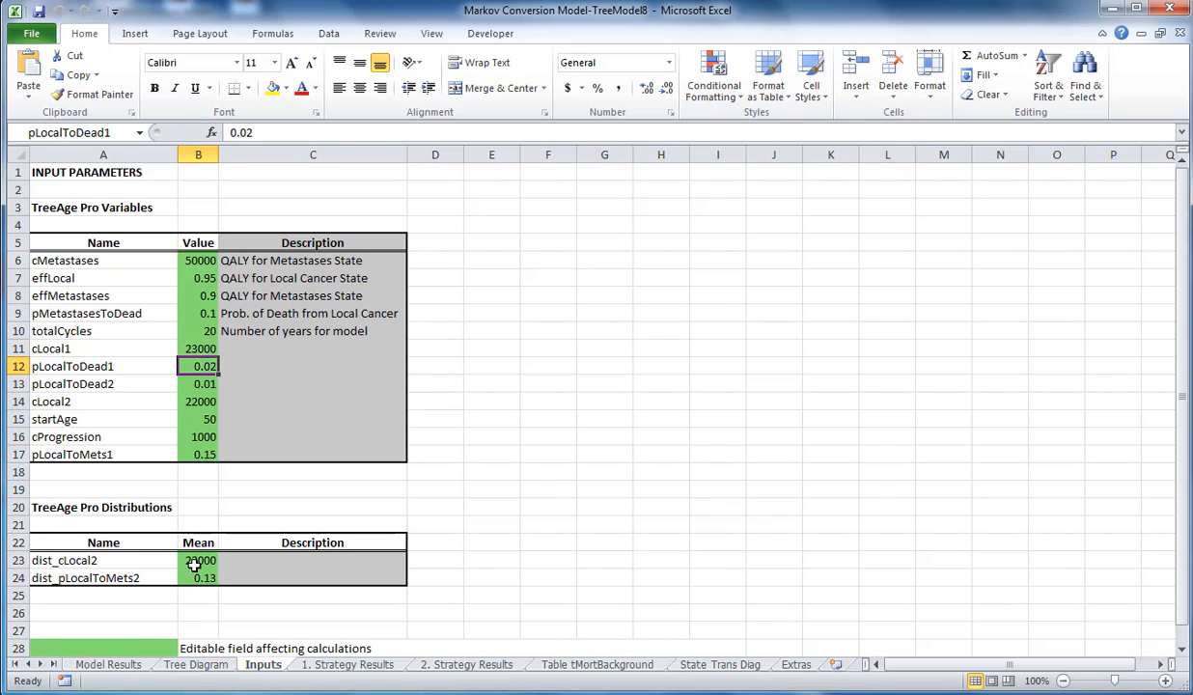
- Review Model Results, where Tx 1 cost reads 412376.5236 against the TreeAge calculations table
{"action": "left_click", "coordinate": [109, 664]}
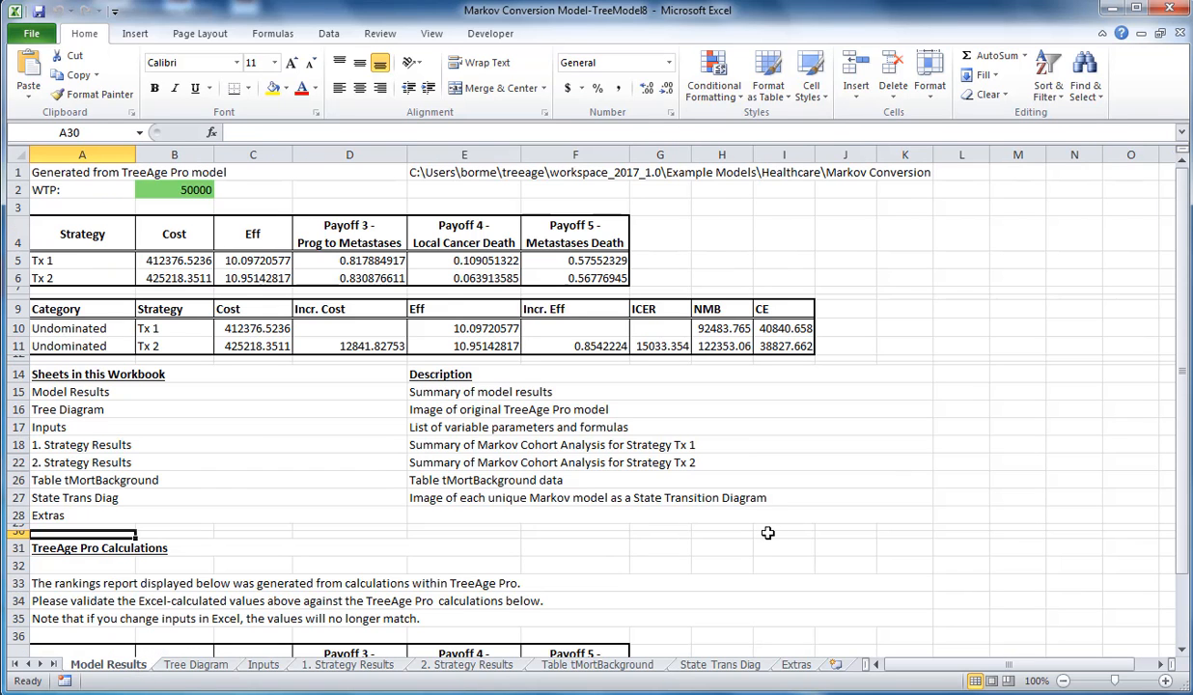
{"action": "mouse_move", "coordinate": [156, 375]}
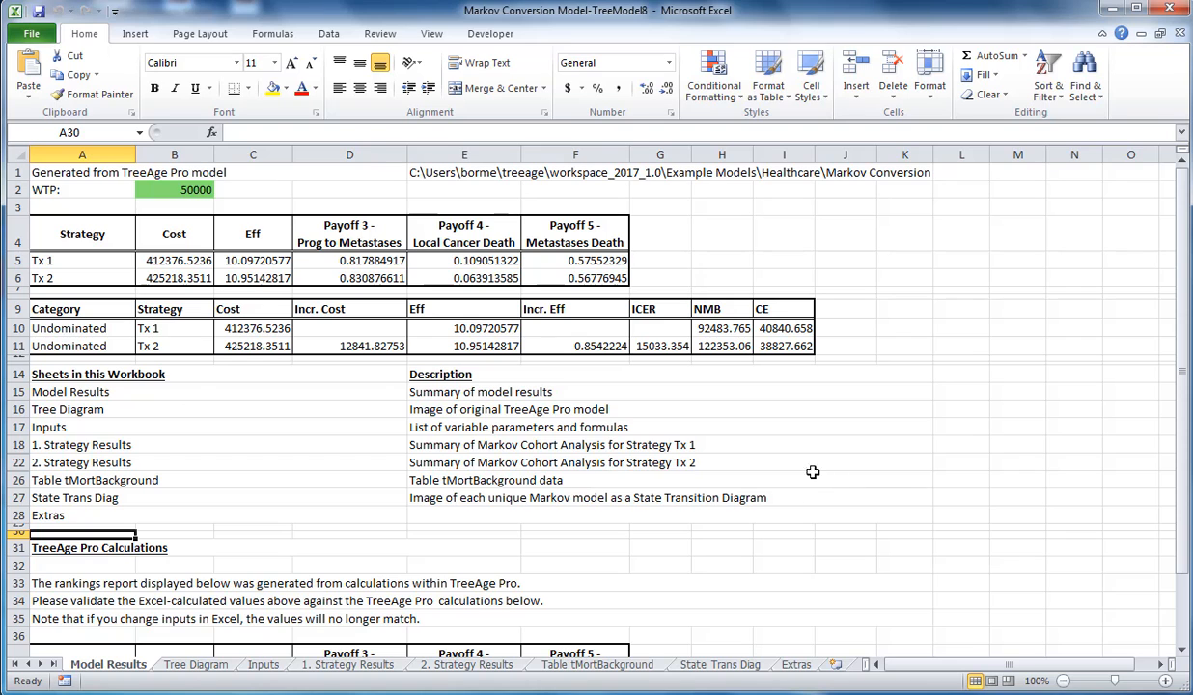
{"action": "scroll", "scroll_direction": "down", "scroll_amount": 3}
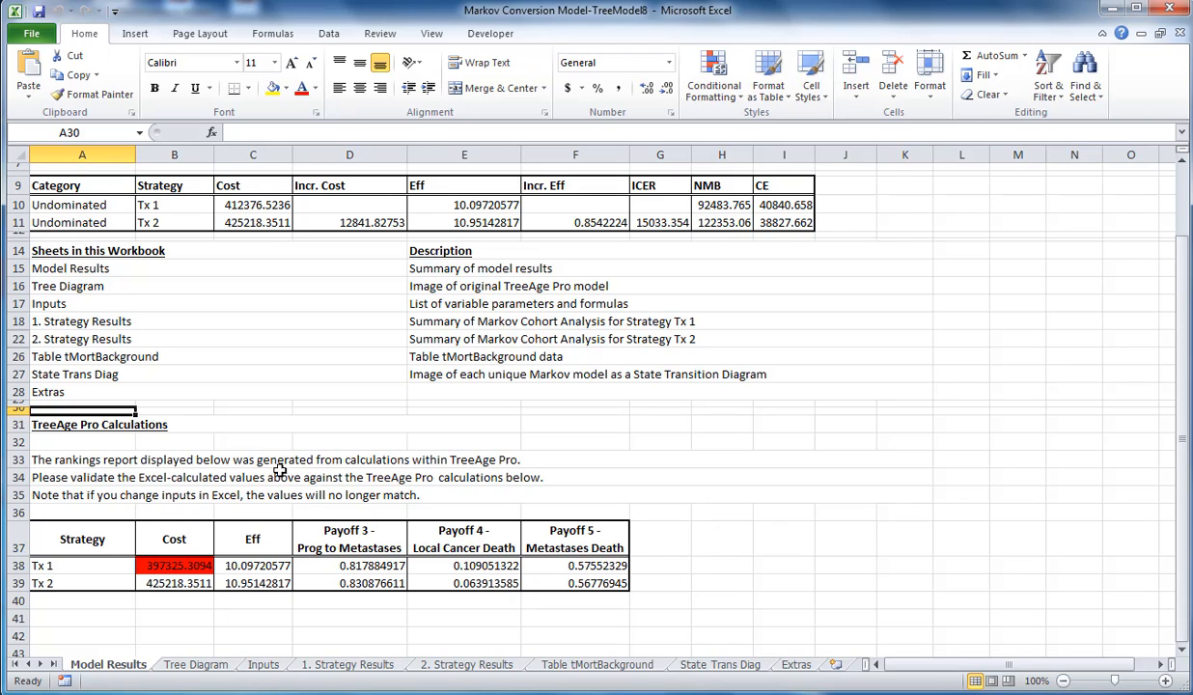
{"action": "mouse_move", "coordinate": [251, 568]}
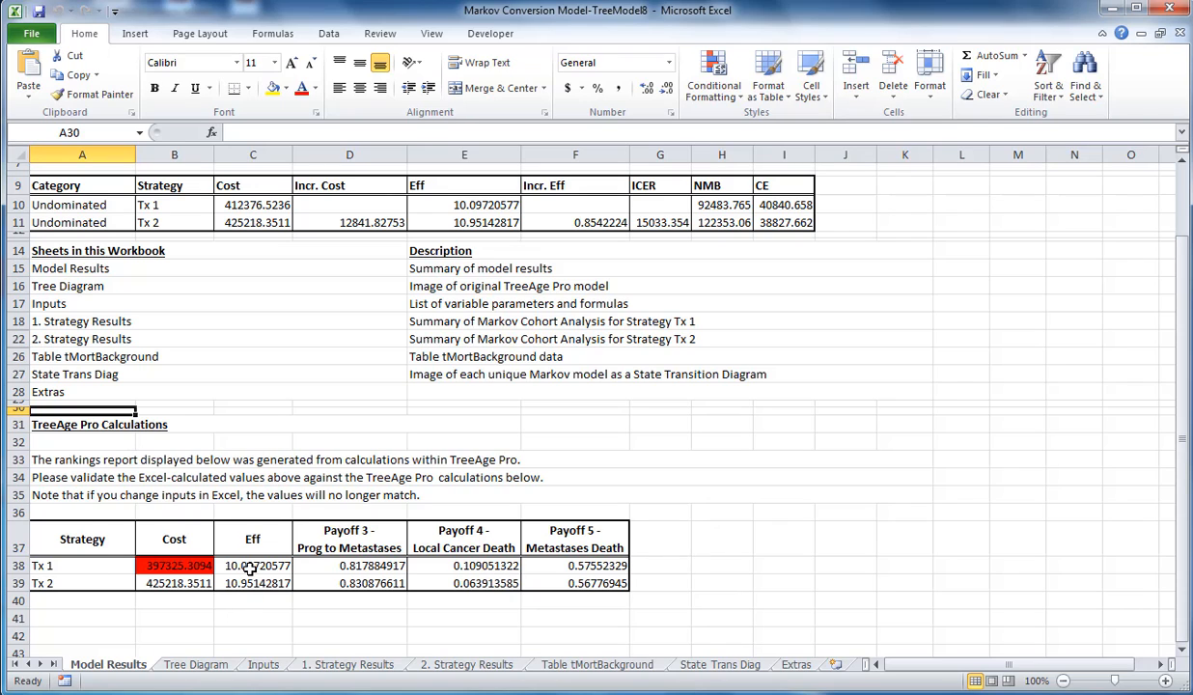
{"action": "mouse_move", "coordinate": [643, 509]}
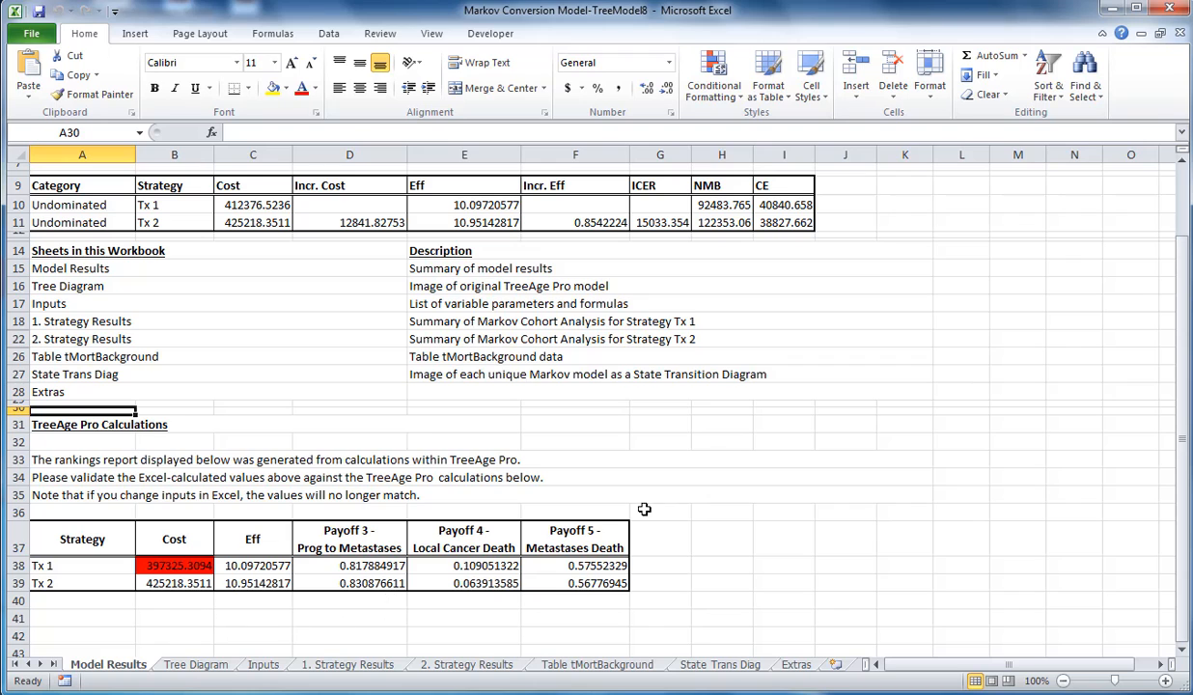
{"action": "scroll", "scroll_direction": "up", "scroll_amount": 3}
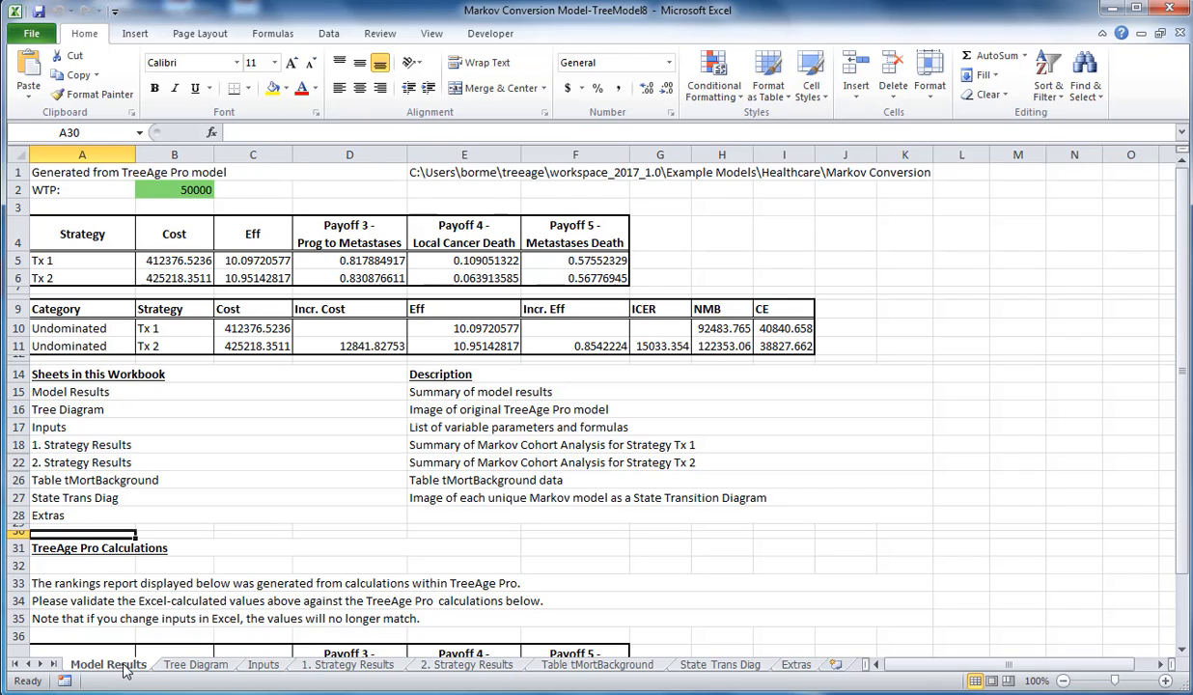
{"action": "mouse_move", "coordinate": [274, 672]}
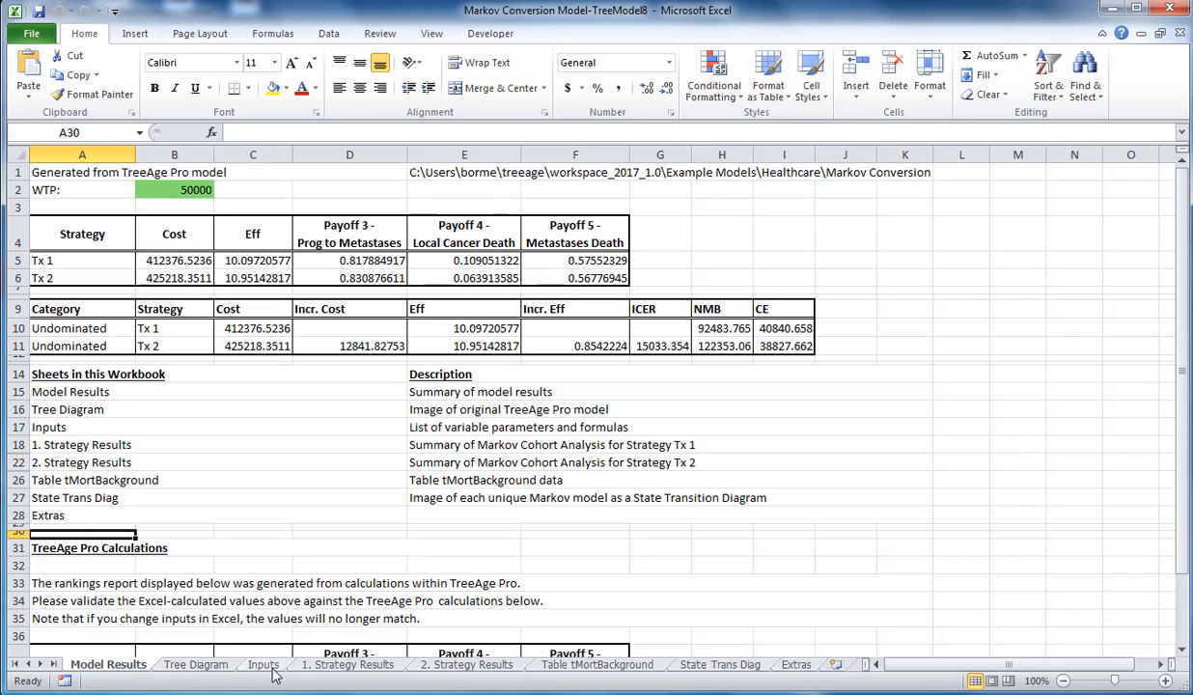
{"action": "mouse_move", "coordinate": [347, 674]}
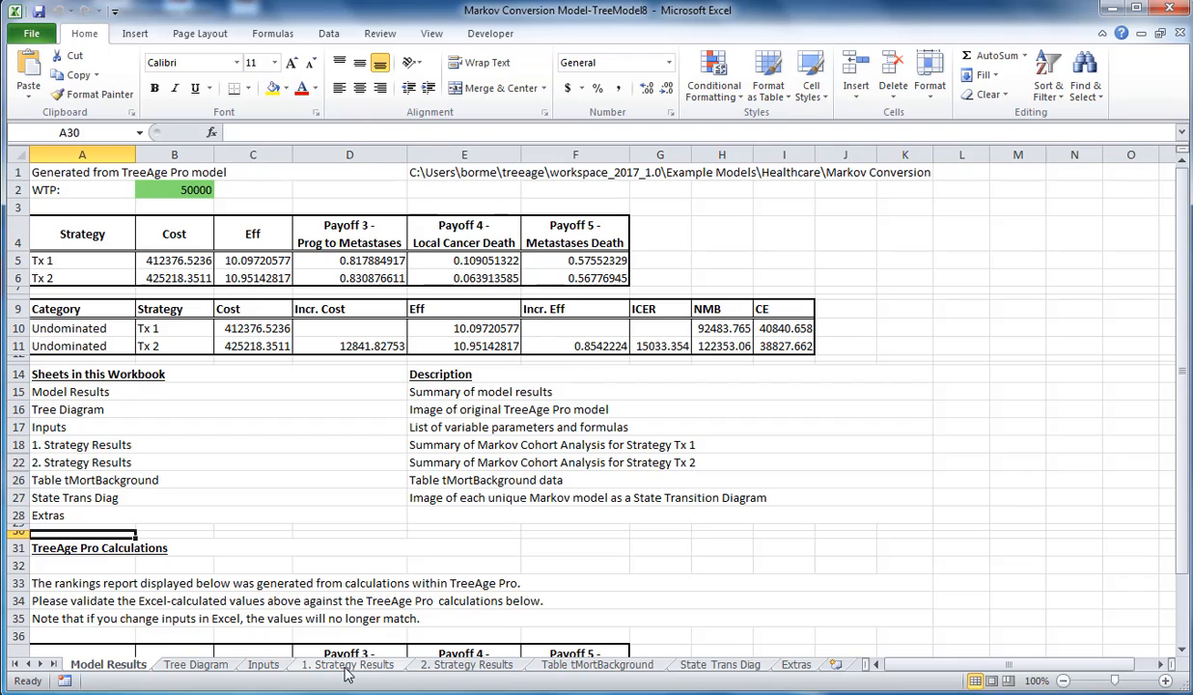
{"action": "left_click", "coordinate": [347, 664]}
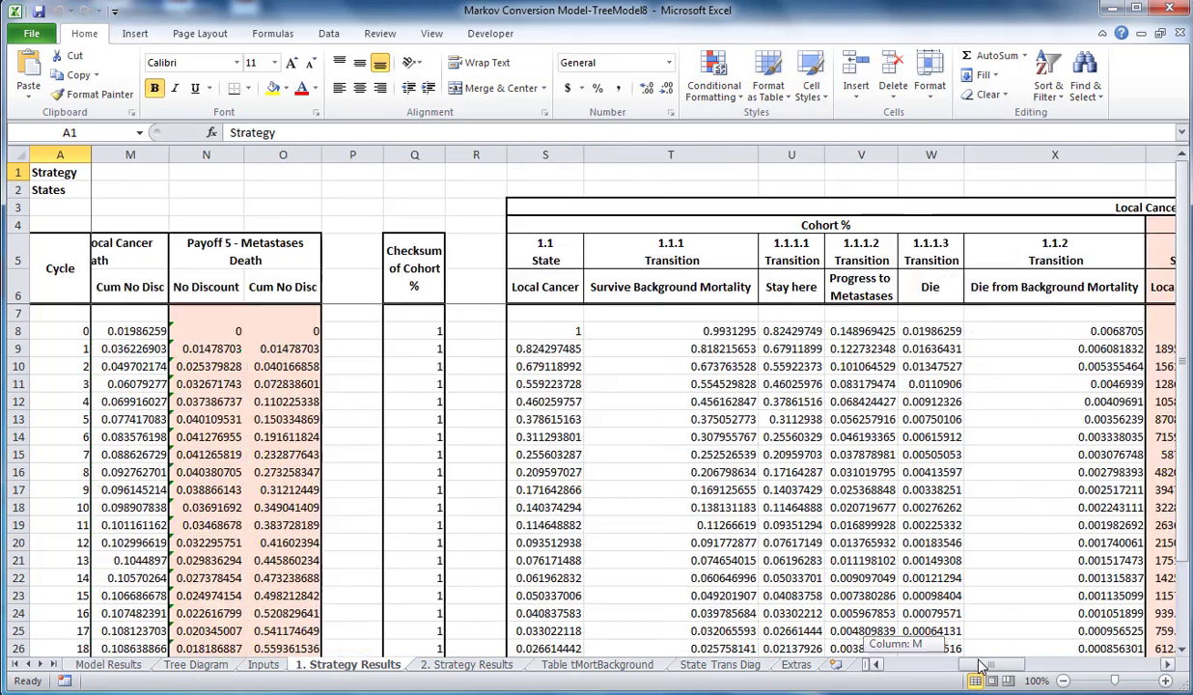
{"action": "scroll", "scroll_direction": "right", "scroll_amount": 3}
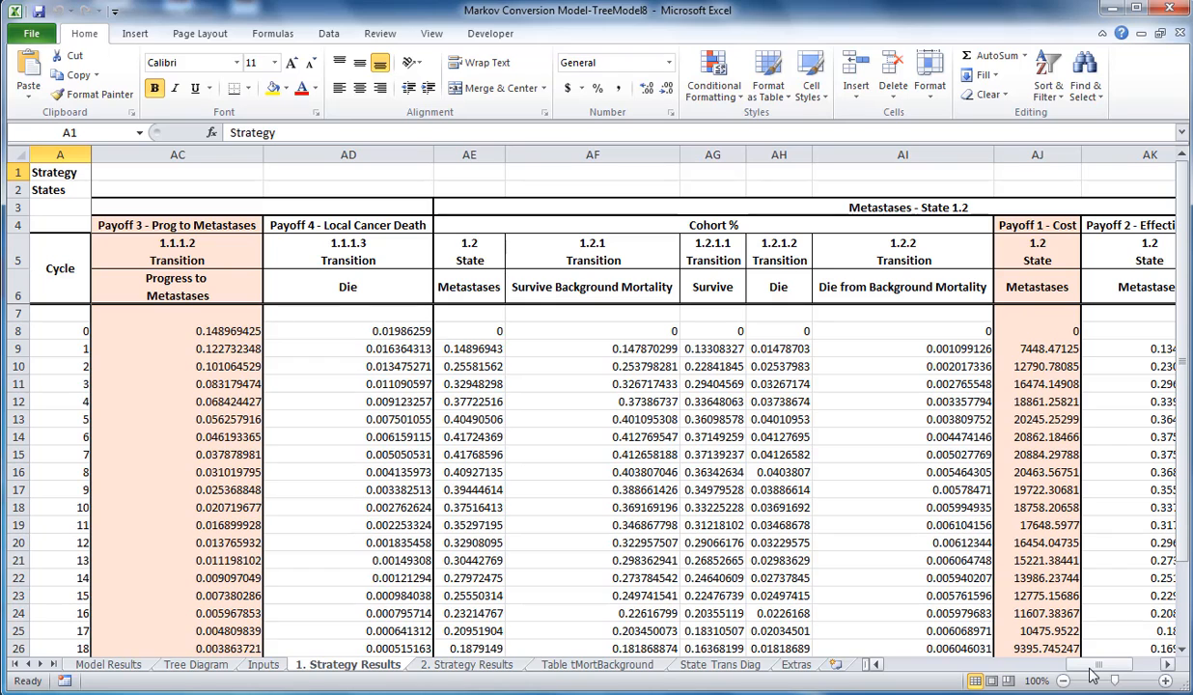
{"action": "left_click", "coordinate": [108, 664]}
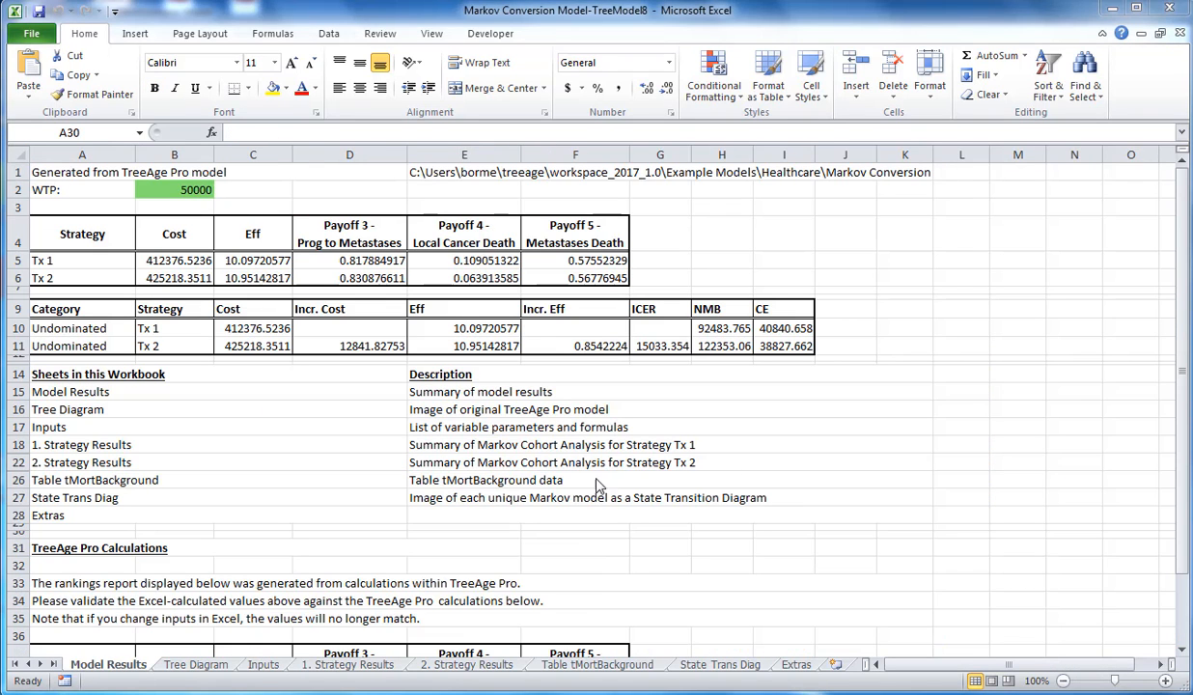
{"action": "mouse_move", "coordinate": [517, 494]}
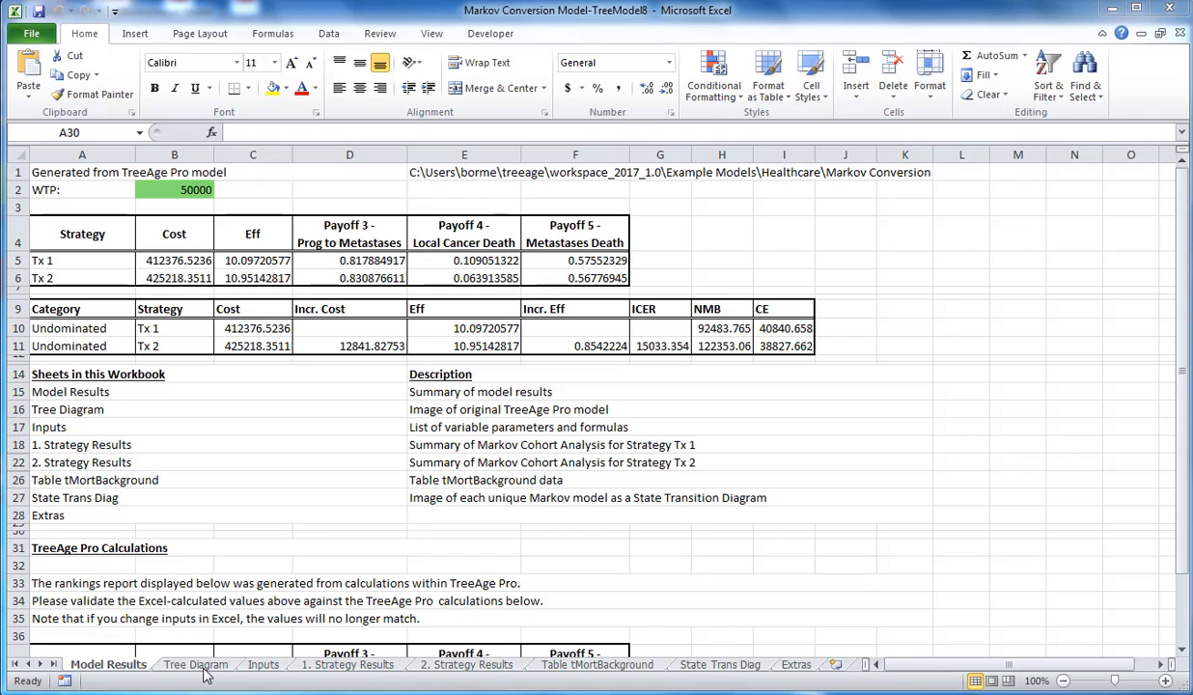
{"action": "left_click", "coordinate": [195, 664]}
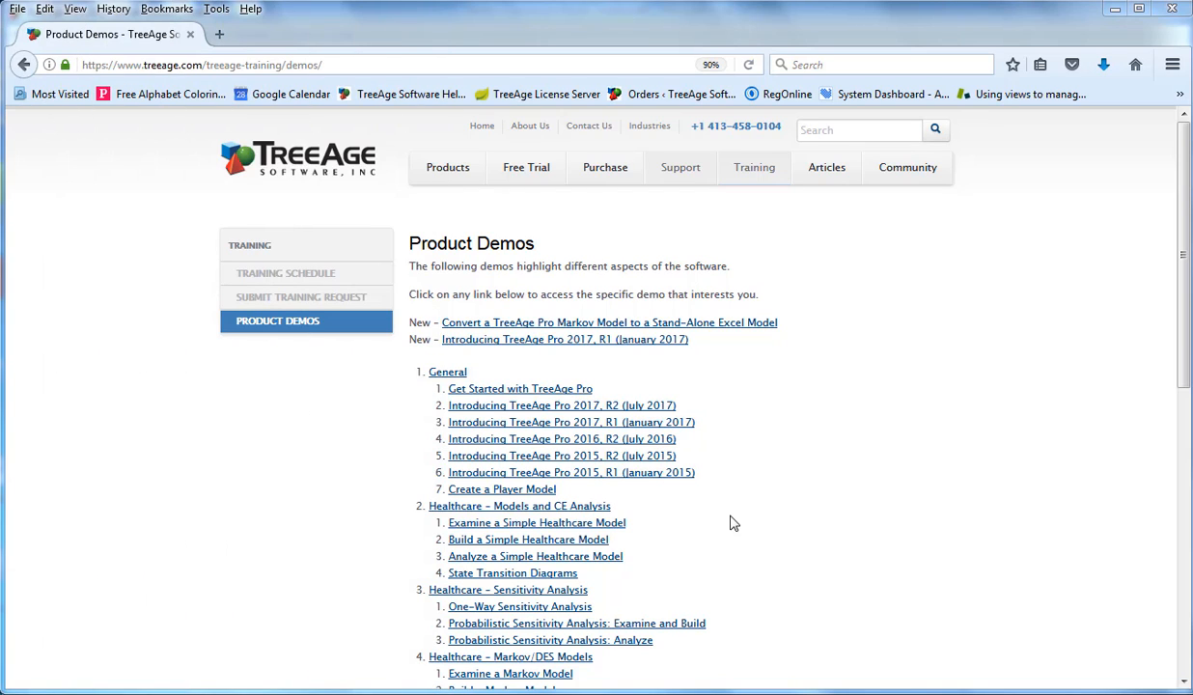
{"action": "mouse_move", "coordinate": [528, 237]}
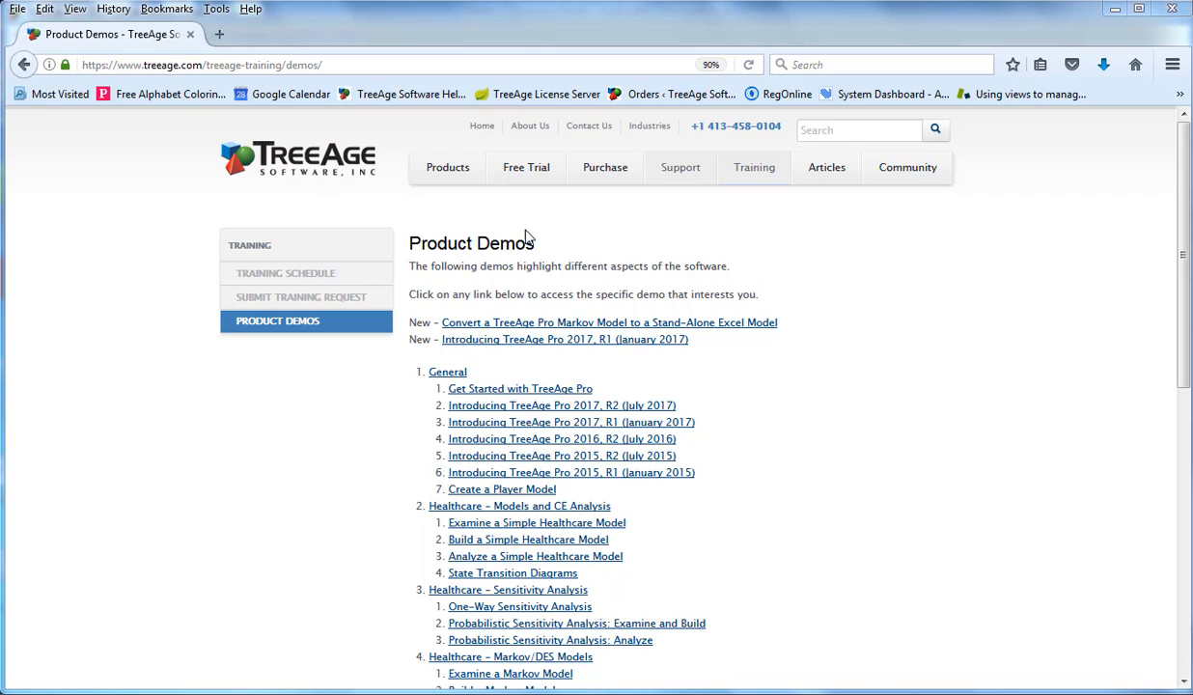